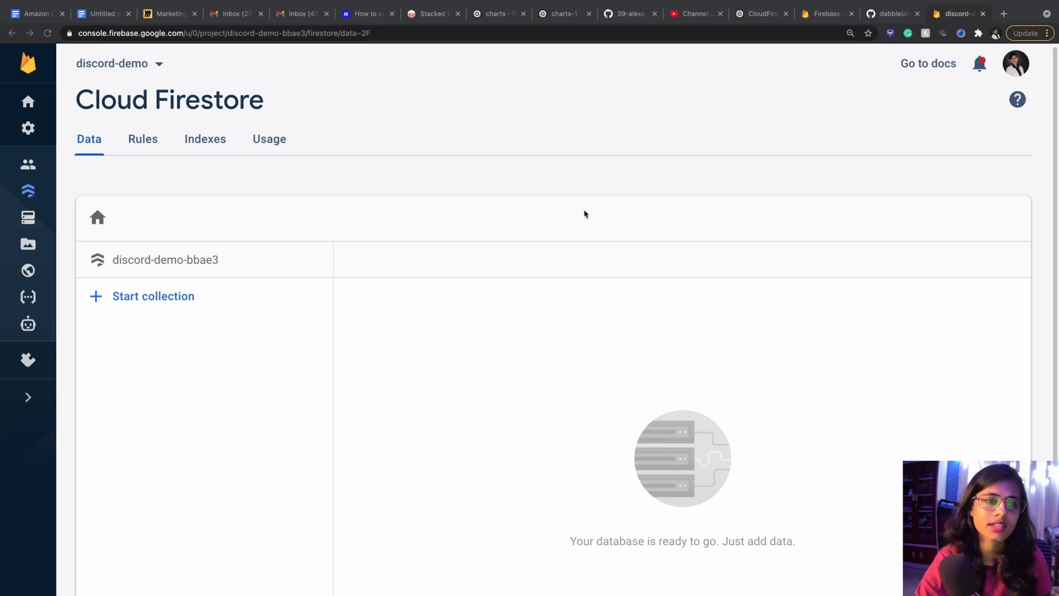
mouse_move(398, 376)
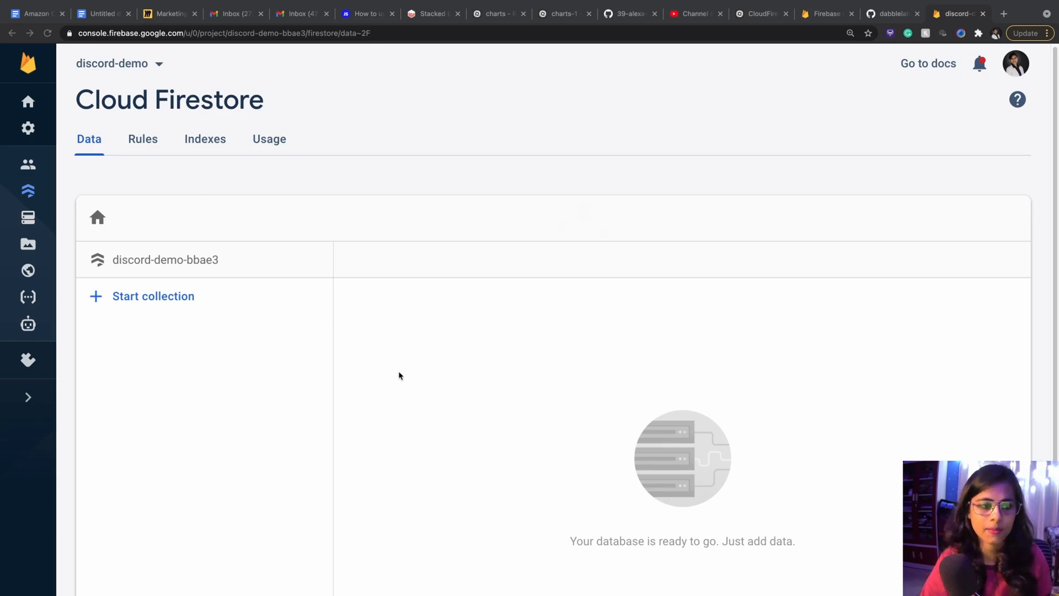
Step: Draft a message from Sohi of XYZ Team about four days of failed server logins
scroll("down", 3)
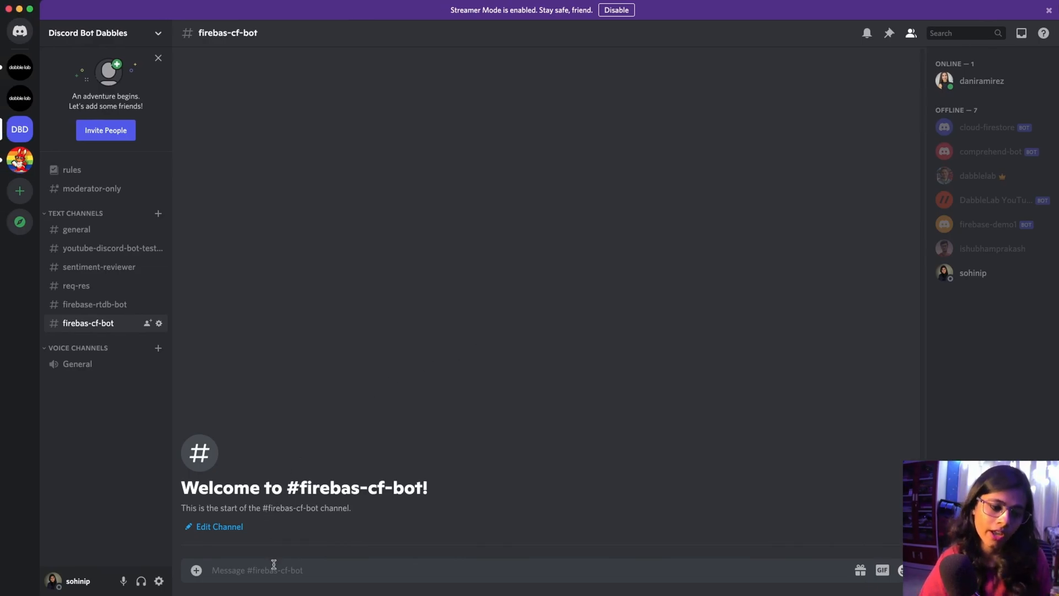
mouse_move(319, 502)
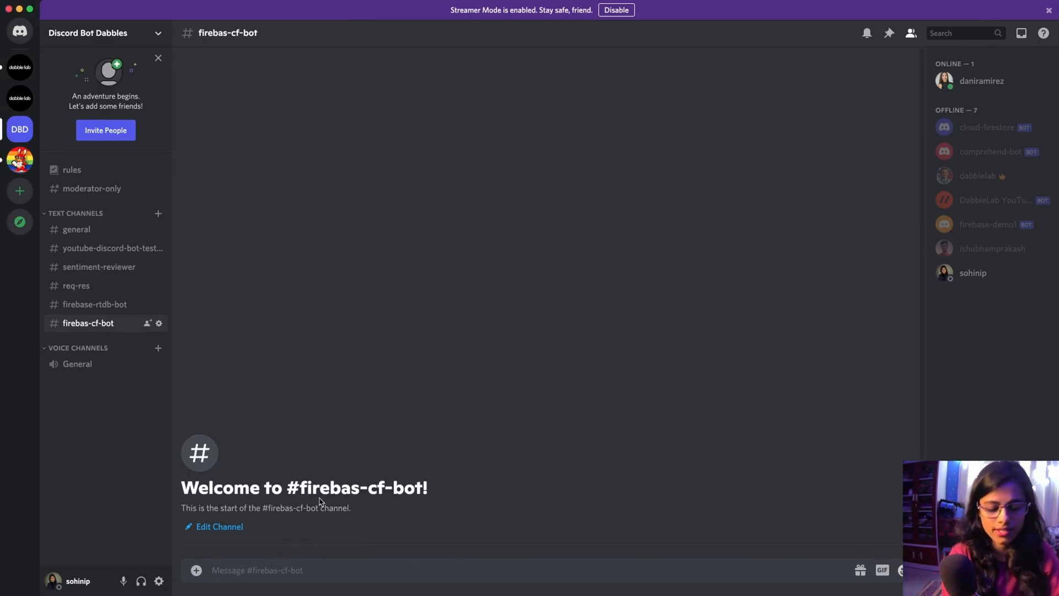
type("Hi!")
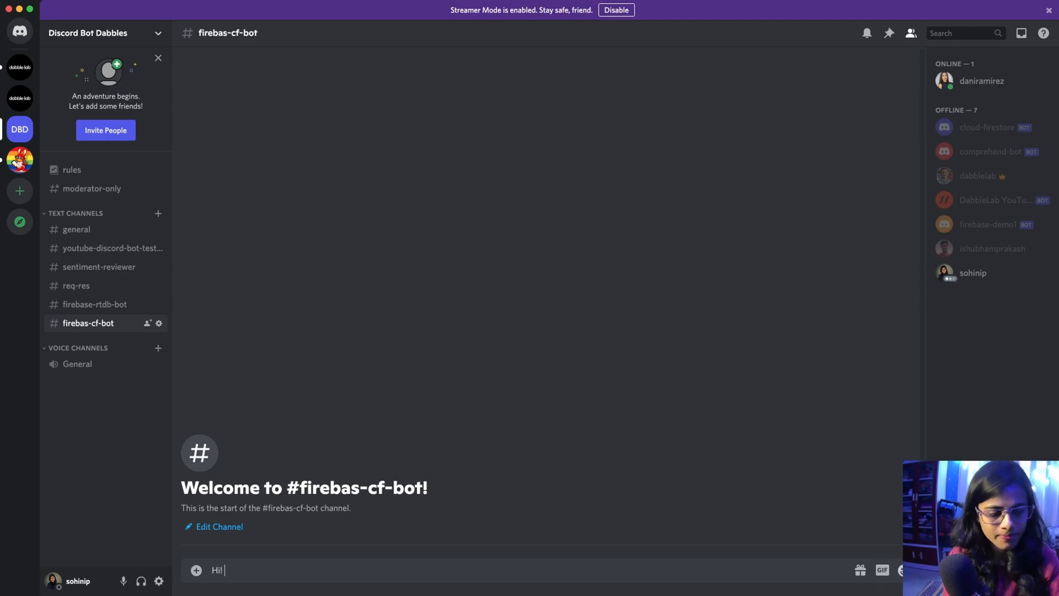
type("I am Sohini from")
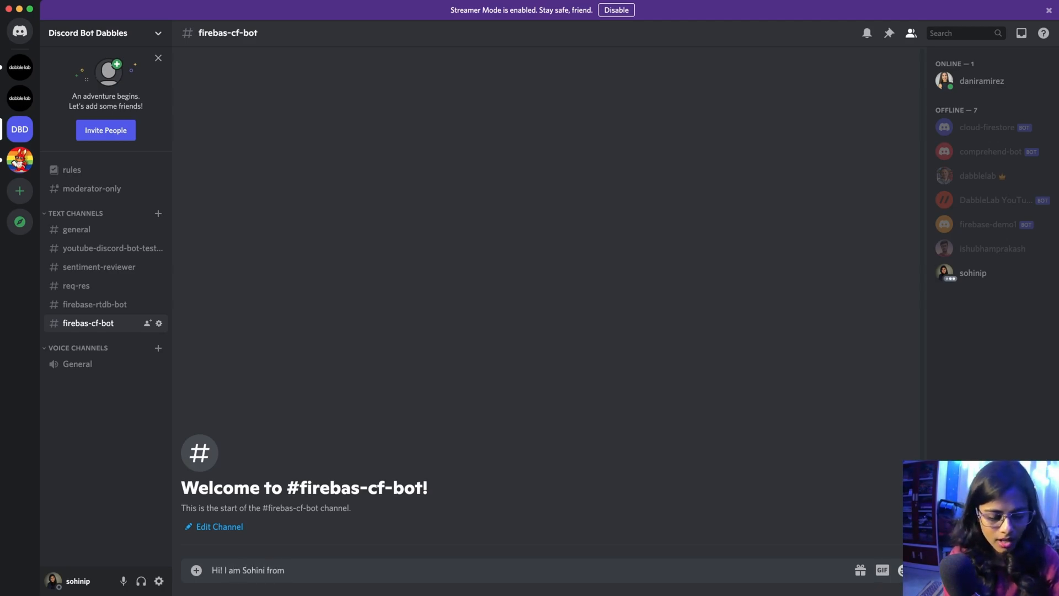
type("XYZ Team. And for the p")
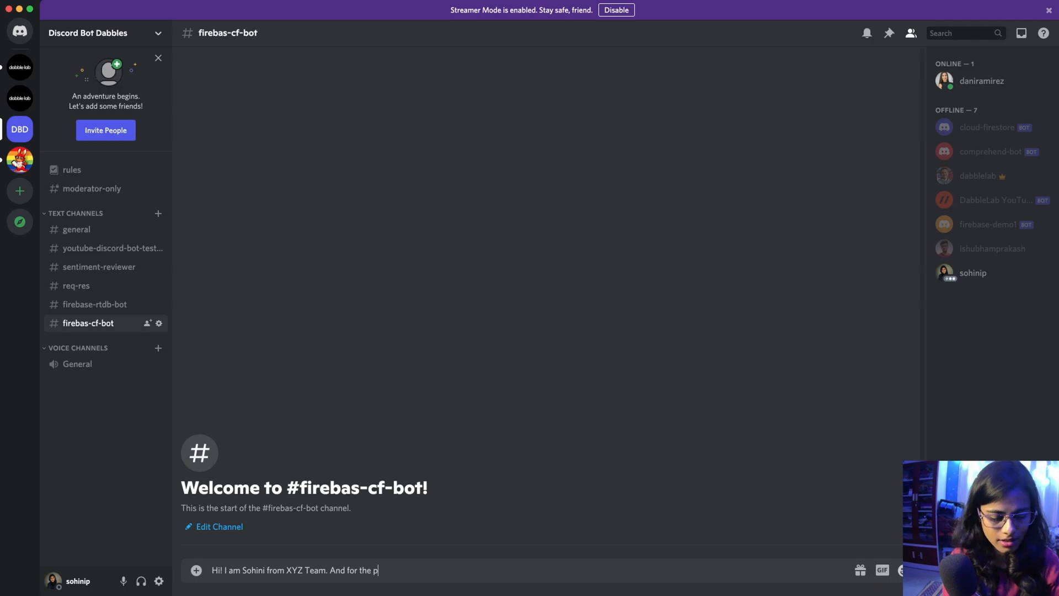
type("ast 4 days, i am u")
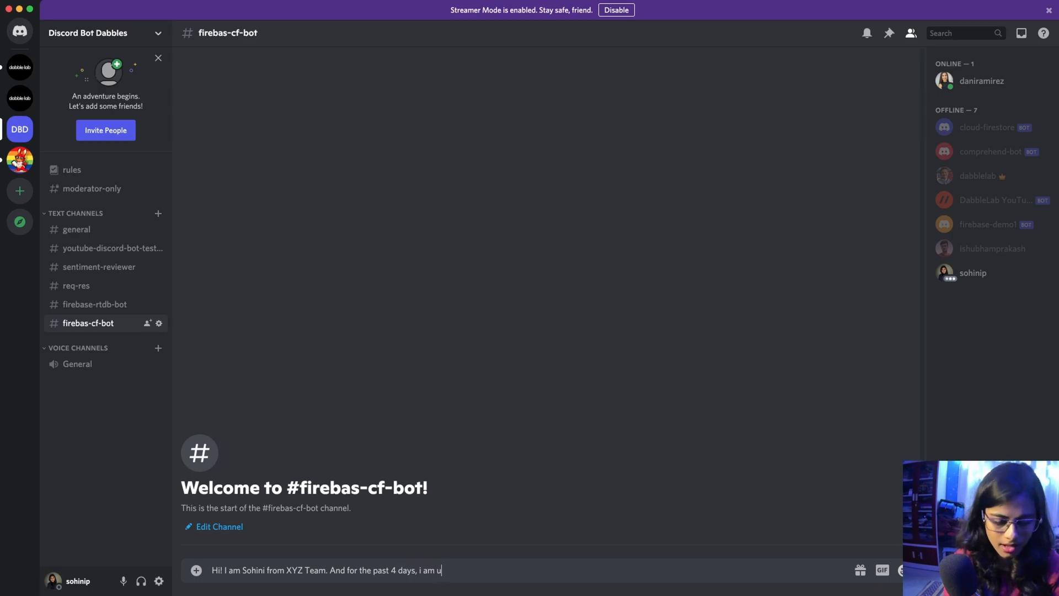
type("nable to")
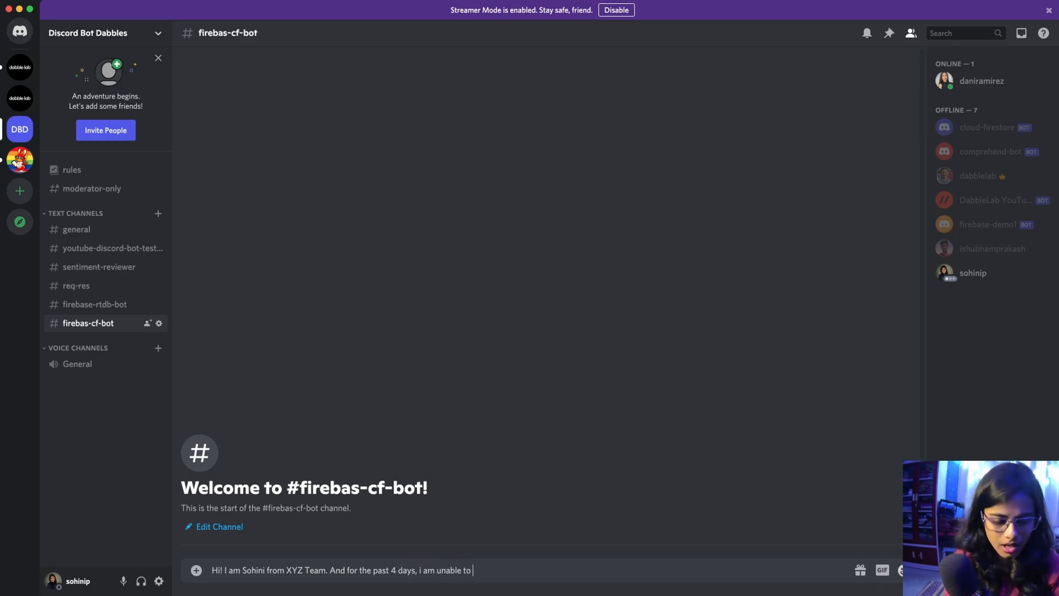
type("login to o")
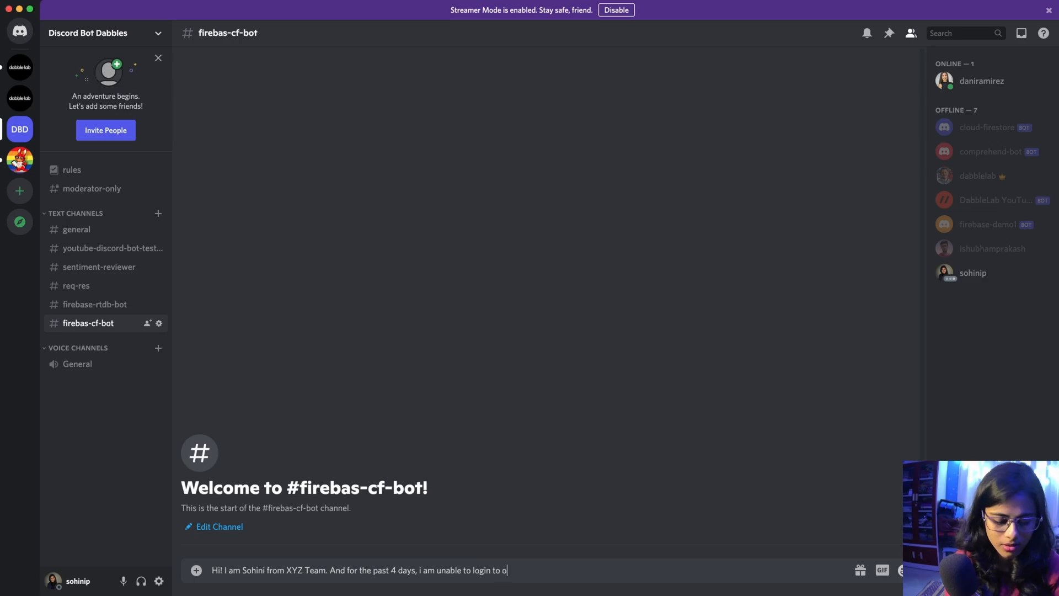
type("ur server.")
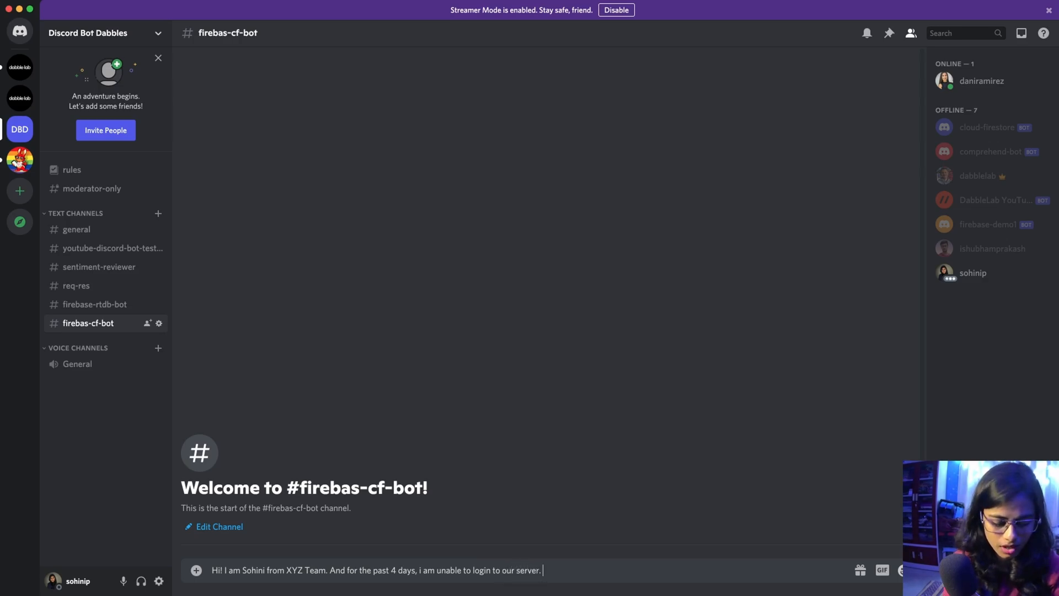
type("Can you please")
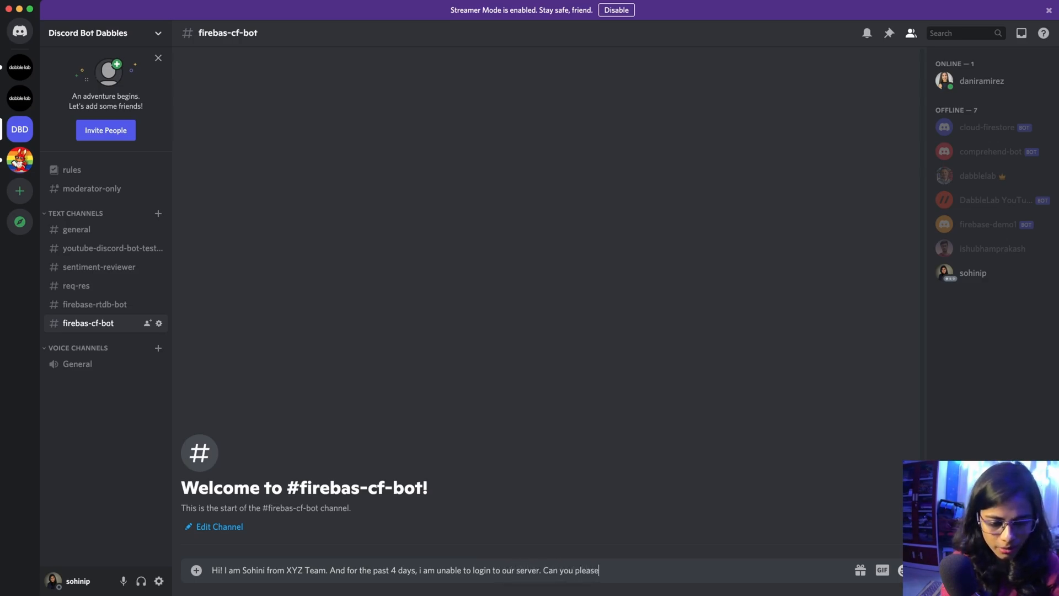
type("tell me wh")
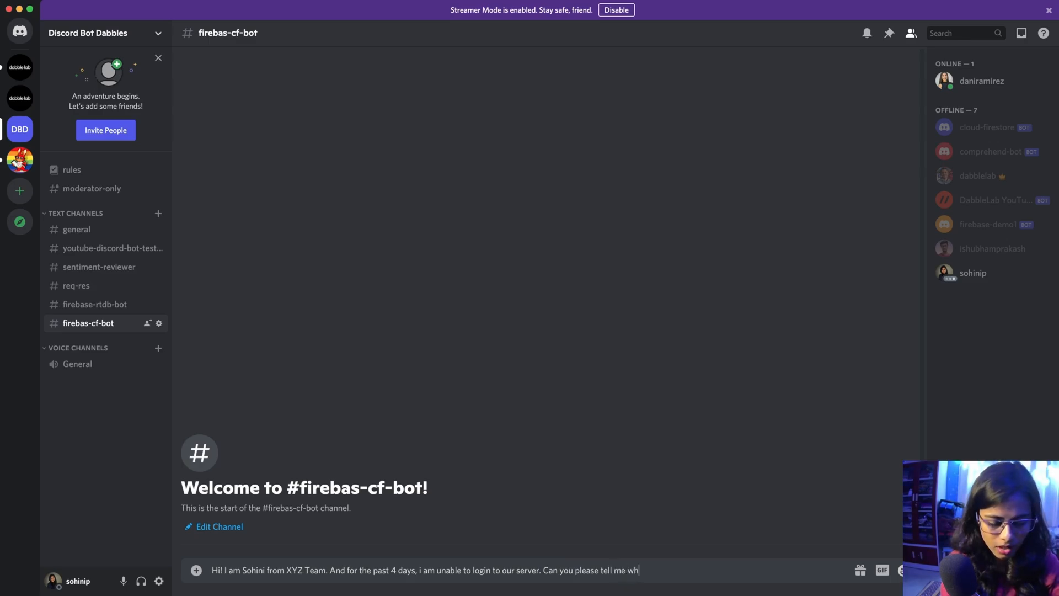
type("at's the p")
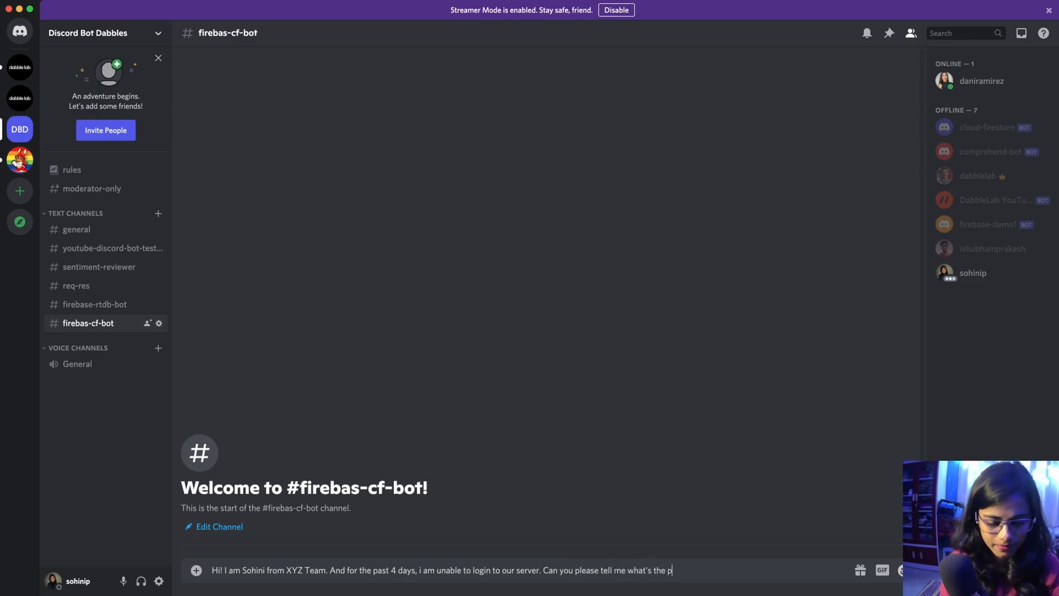
type("roblem")
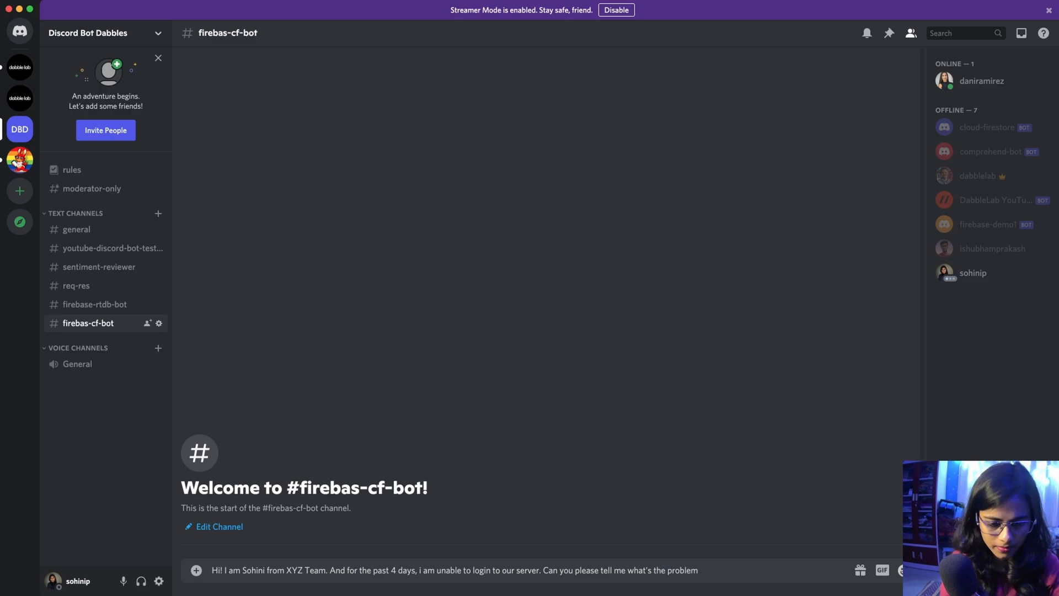
type("My network seems")
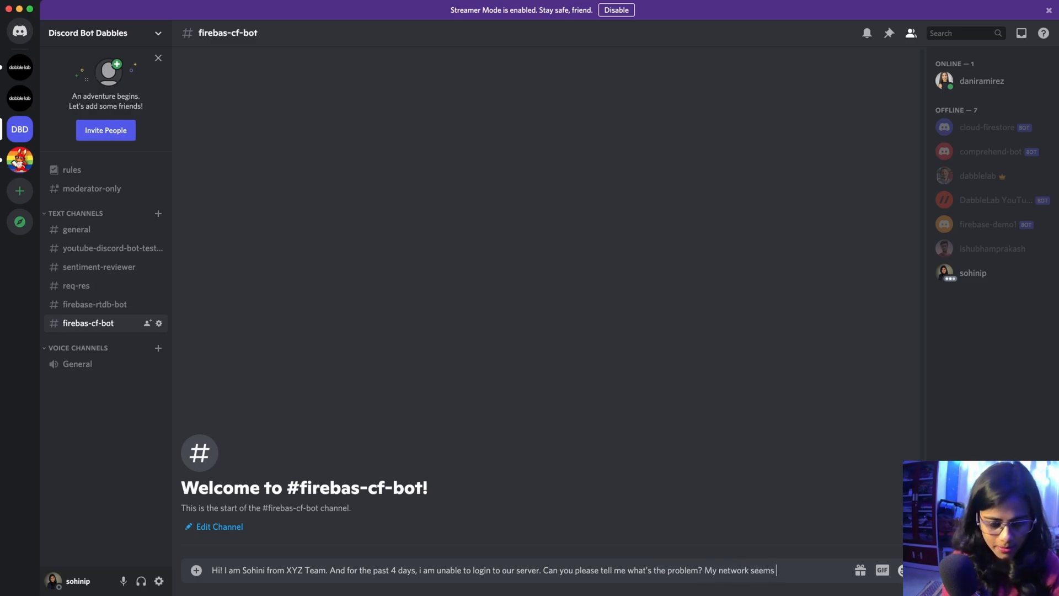
type("to be fine")
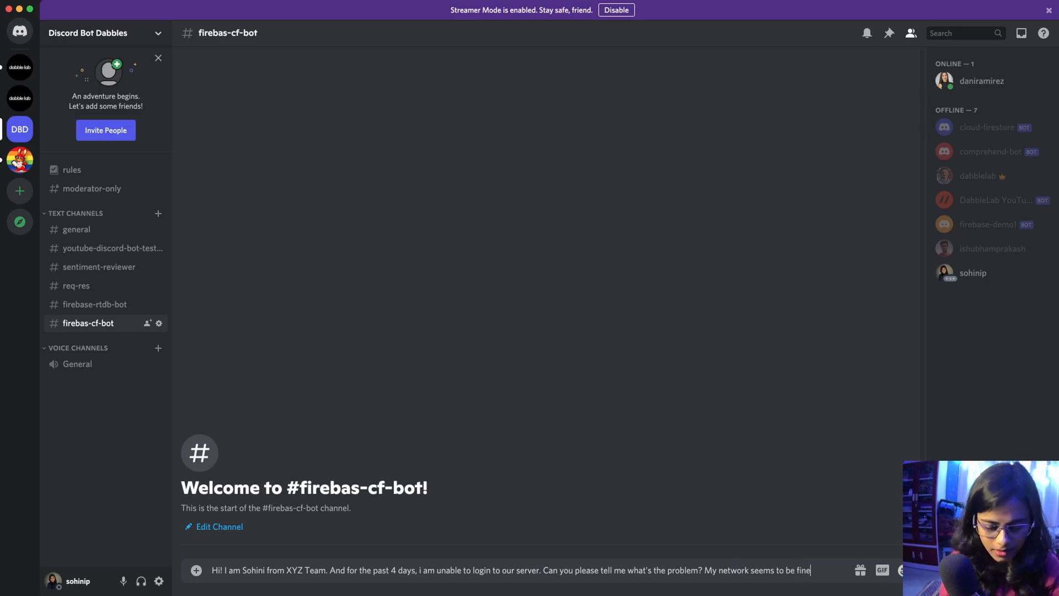
type("Itys")
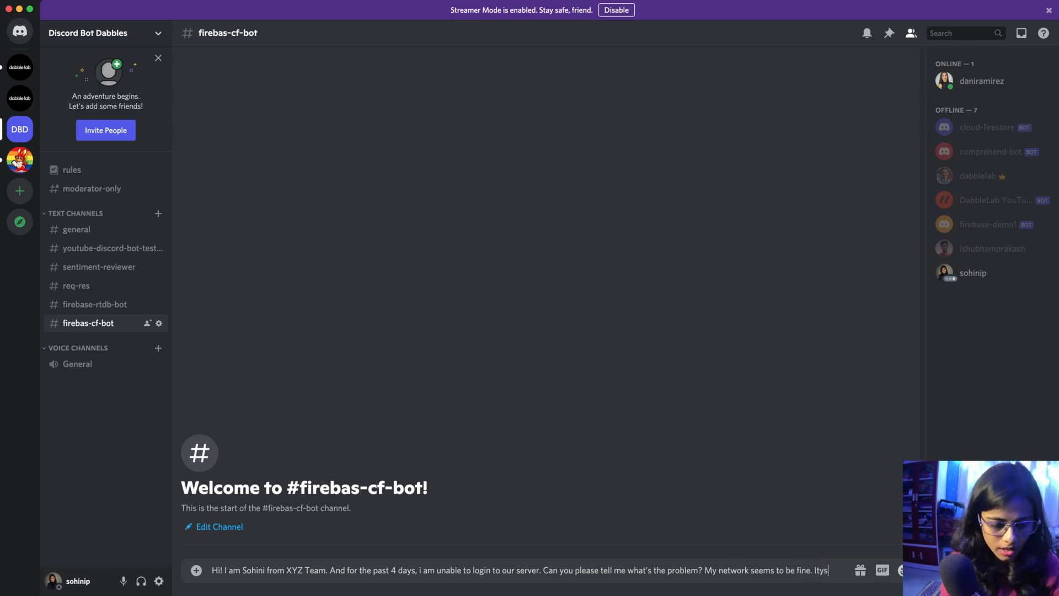
type("my hunch, this could be a pot")
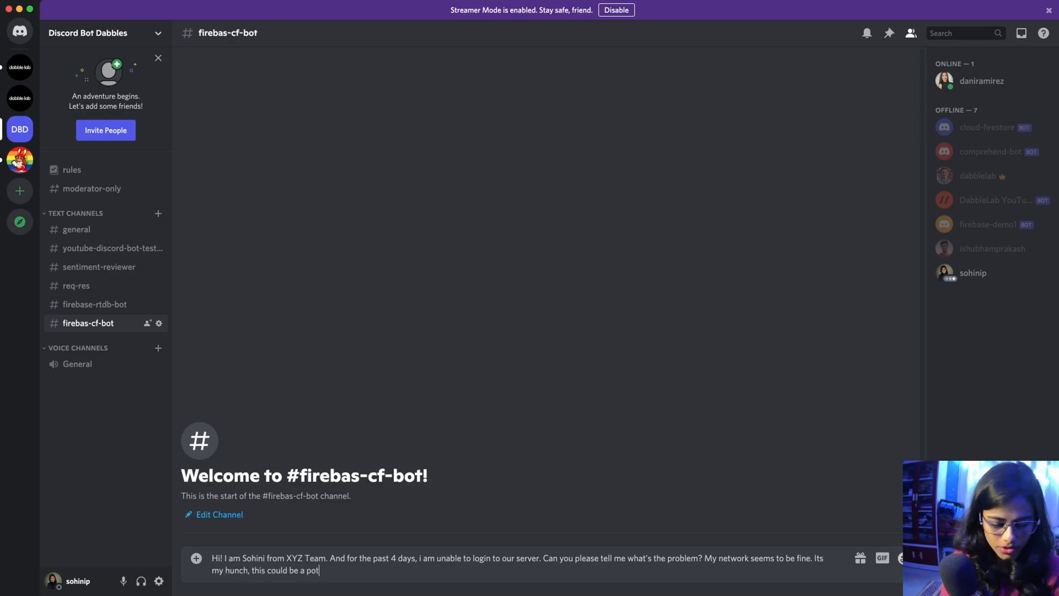
type("ential bug fro")
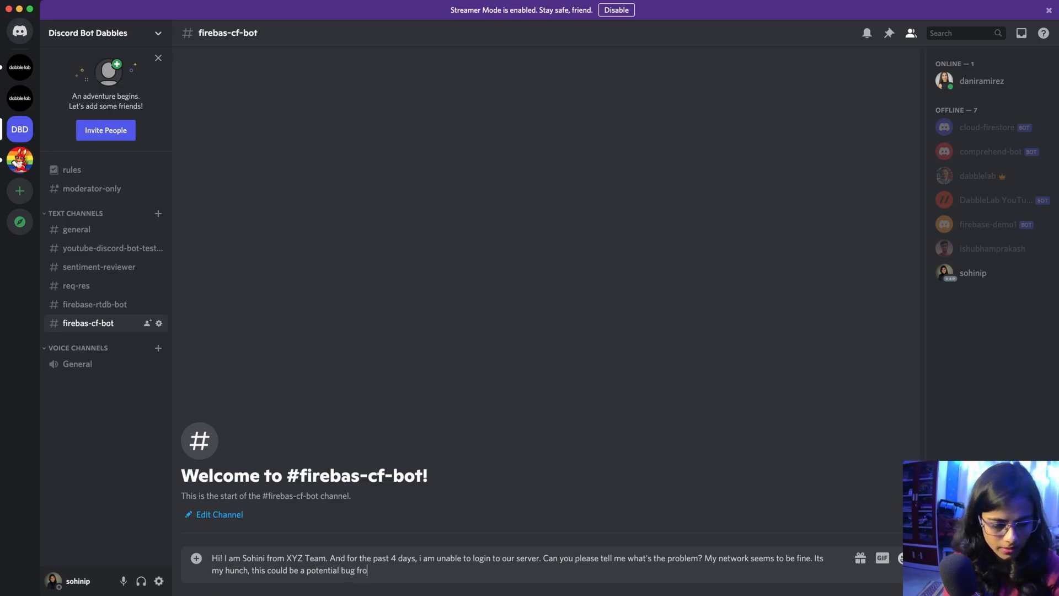
type("m your side. Please respond to me with a solu")
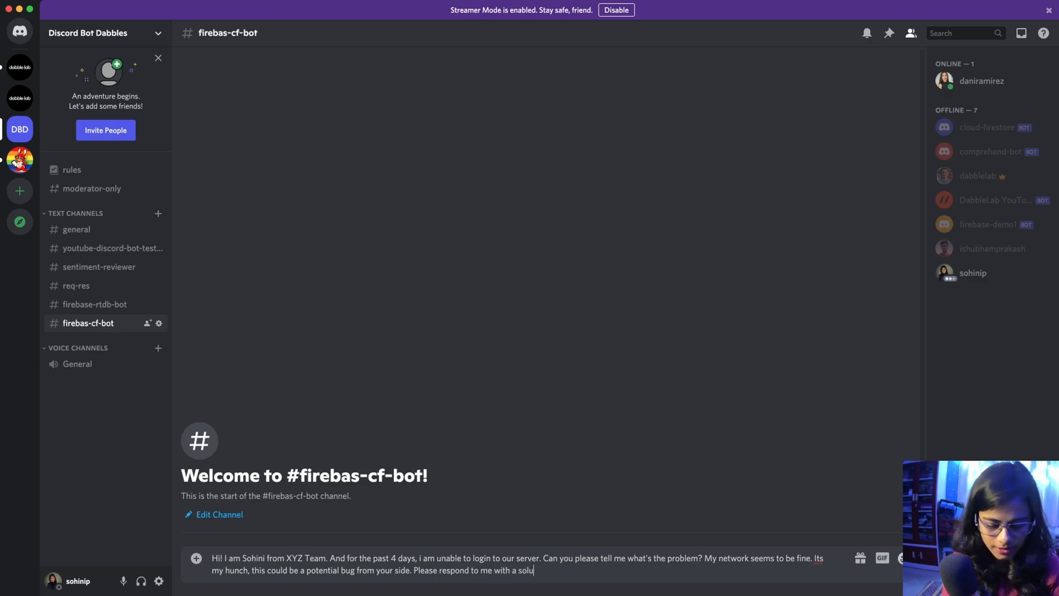
type("tion asap!")
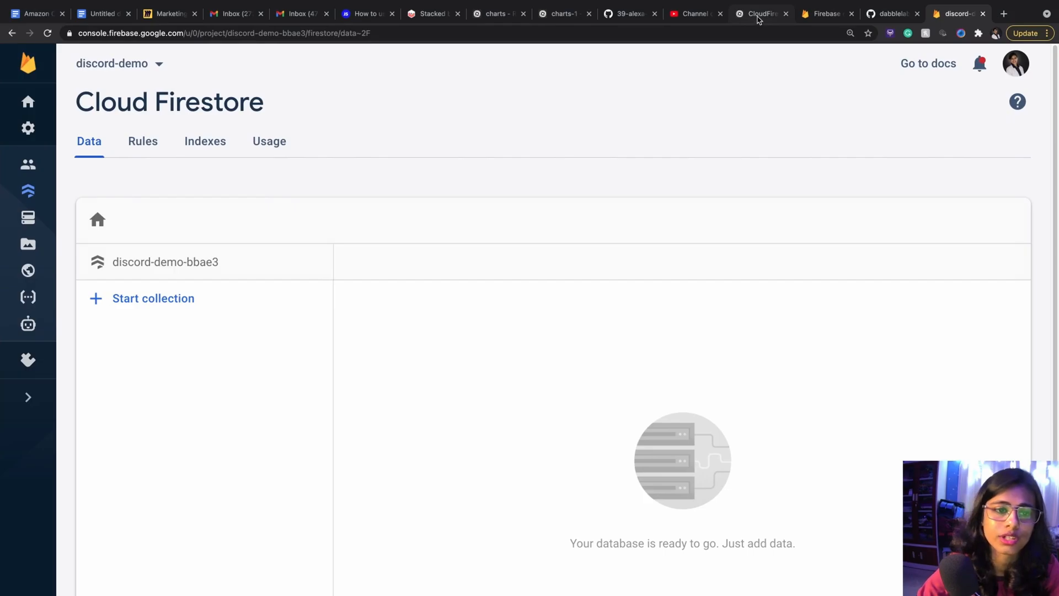
Step: Run the Discord ticket bot's index.js in the Replit project
left_click(756, 13)
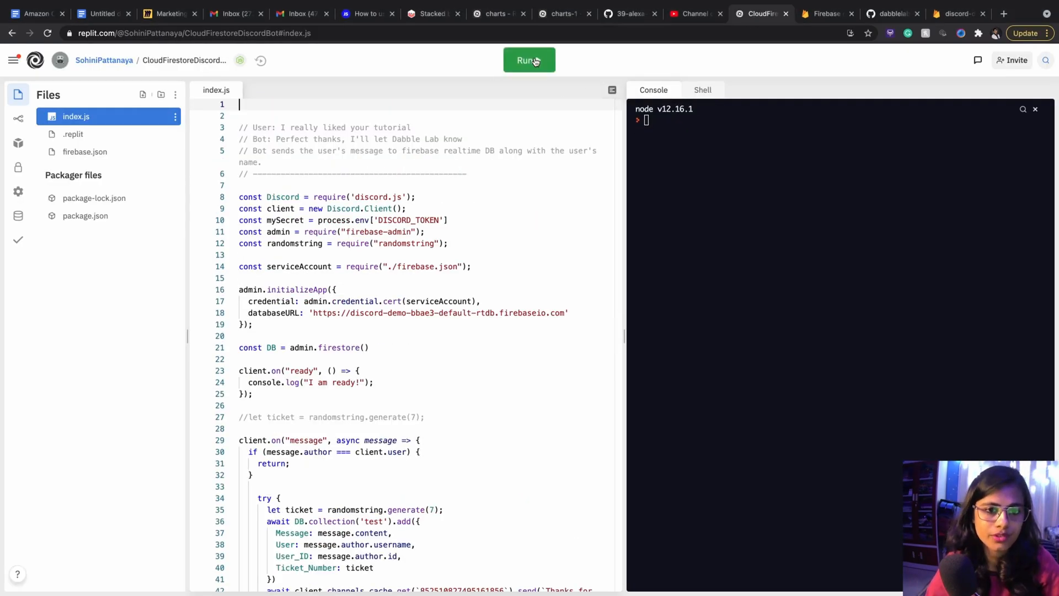
left_click(529, 60)
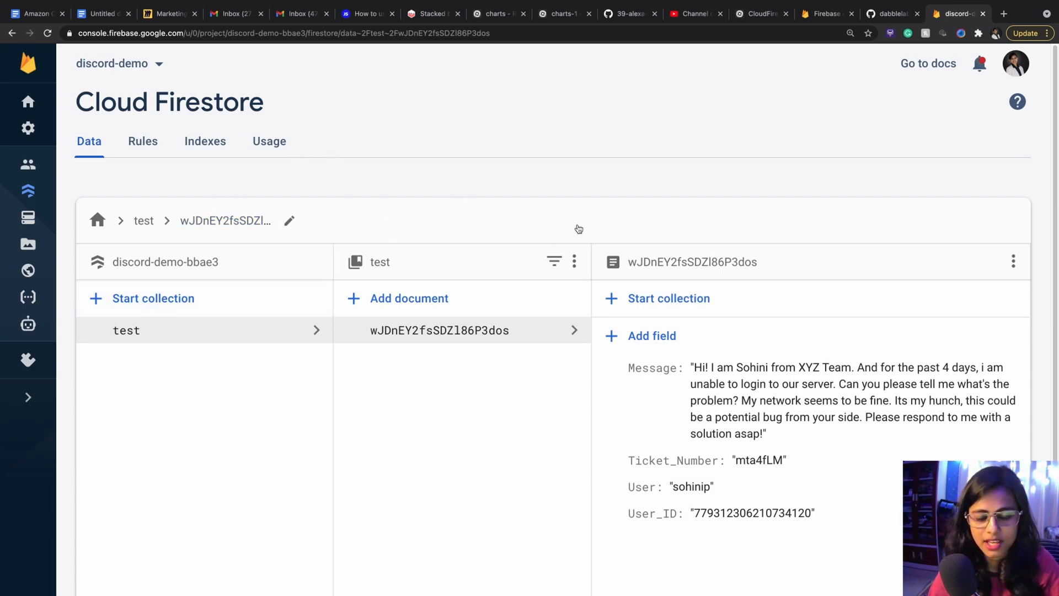
mouse_move(619, 249)
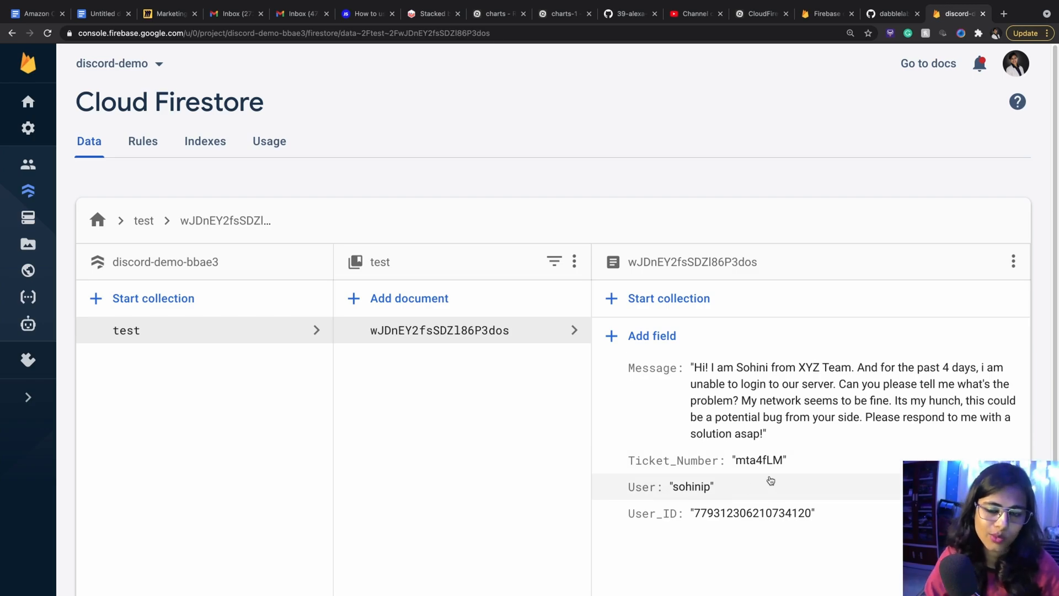
mouse_move(692, 336)
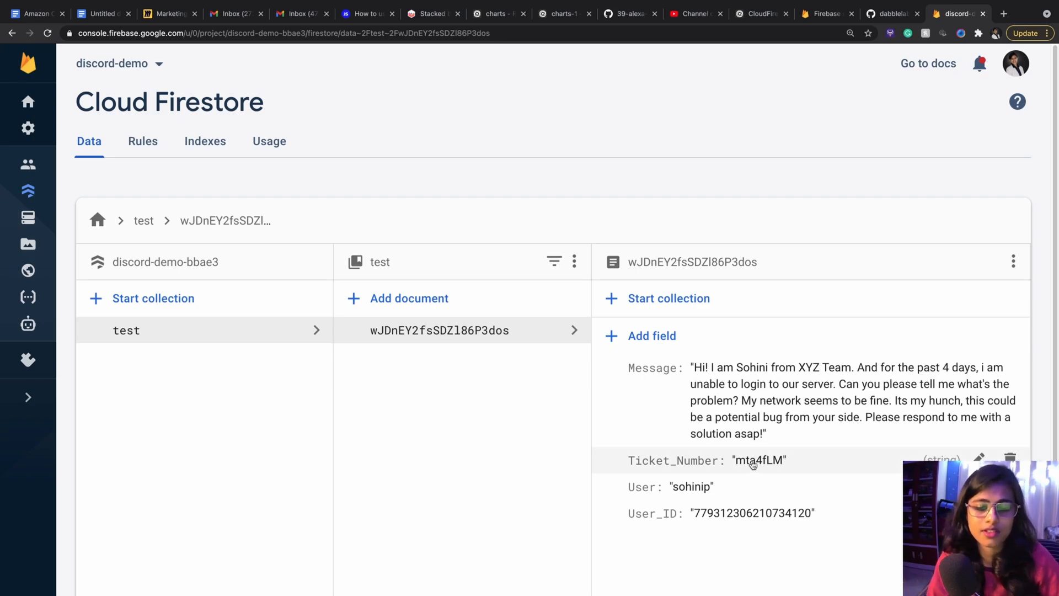
mouse_move(783, 486)
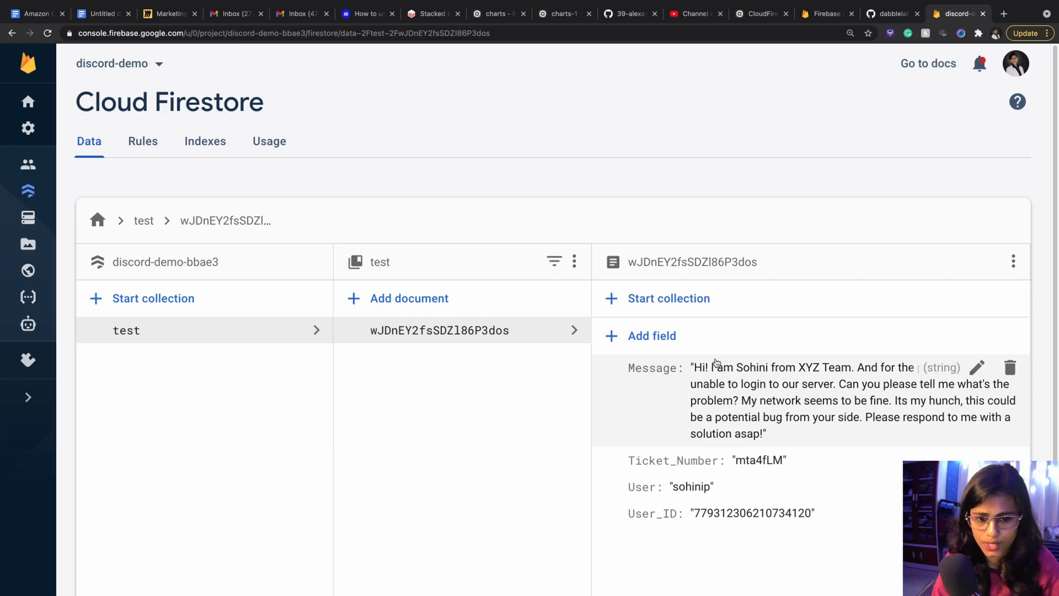
Step: Review the saved ticket document in Firestore, then return to the Replit bot project
left_click(952, 14)
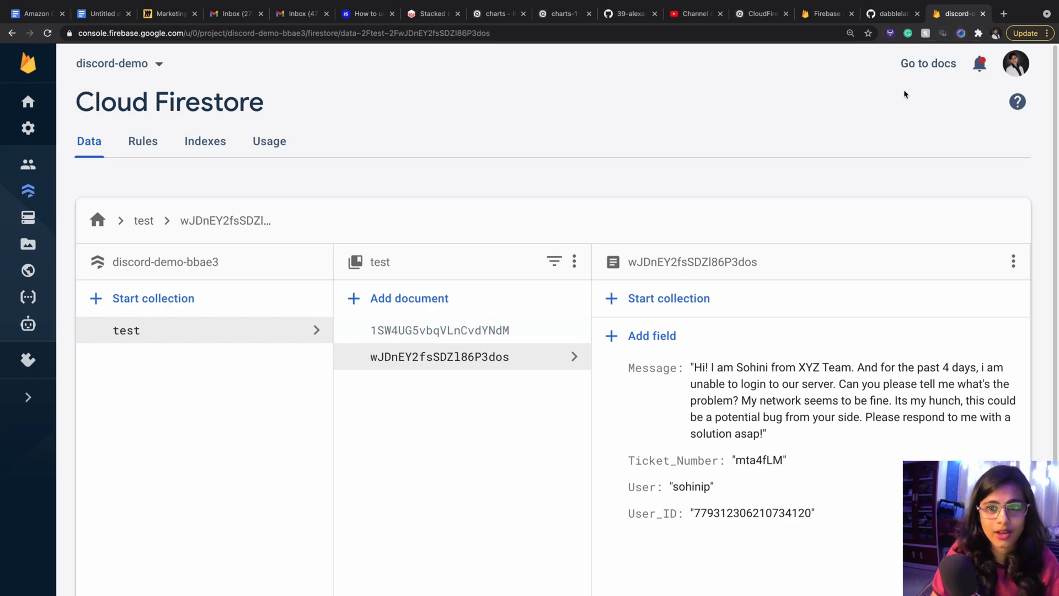
mouse_move(761, 14)
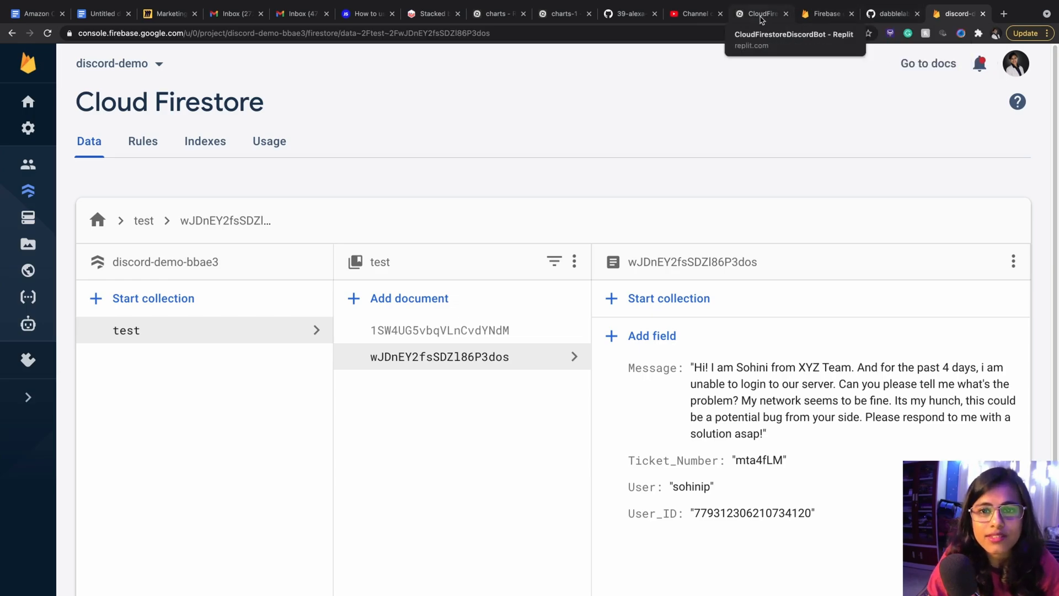
left_click(758, 14)
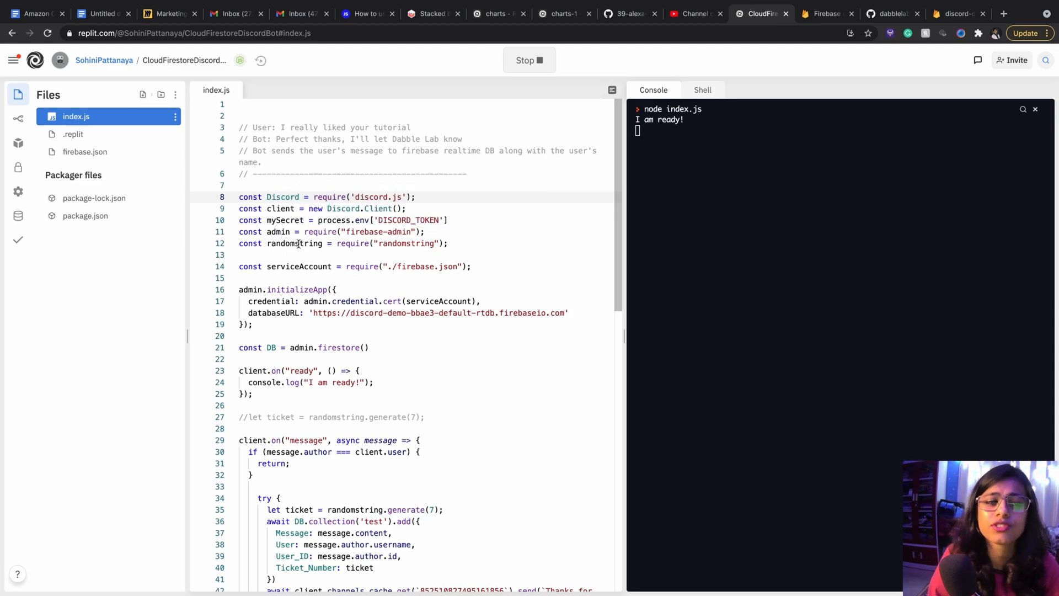
mouse_move(405, 244)
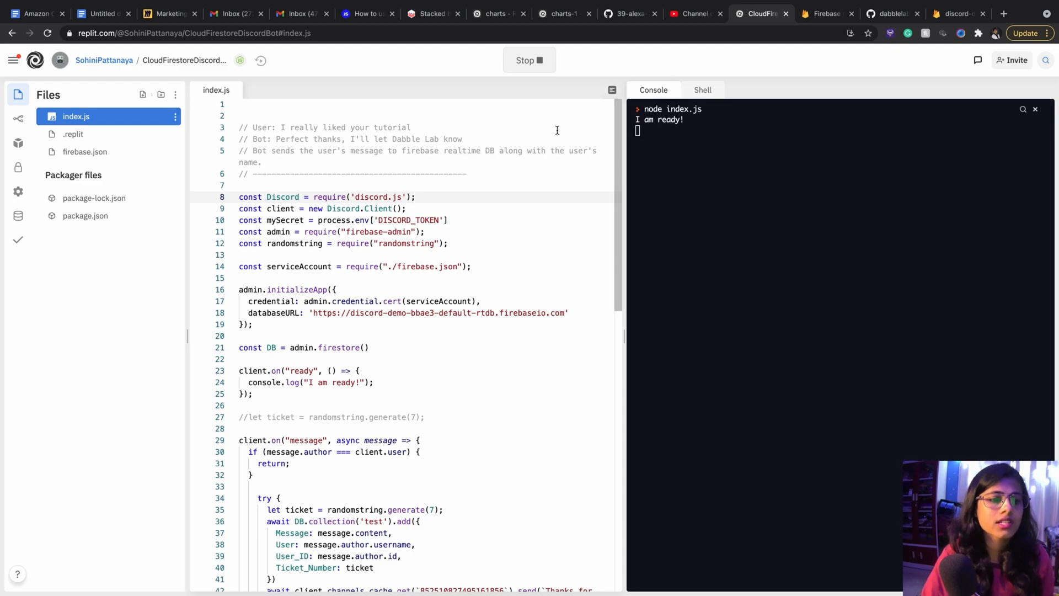
mouse_move(304, 268)
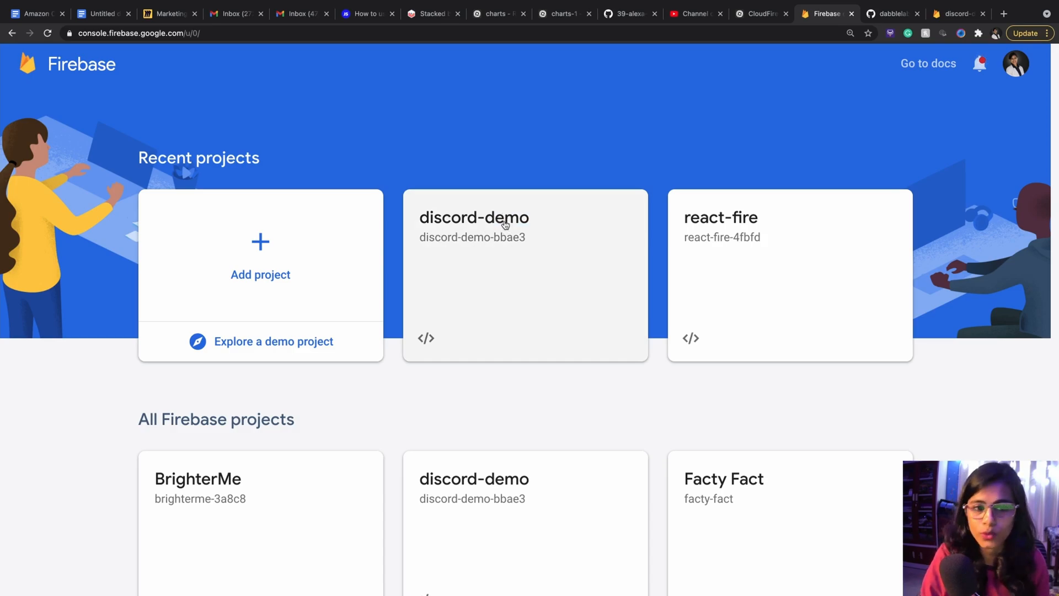
Step: Create the discord-demo Admin SDK service account and show its Node.js configuration snippet
left_click(473, 217)
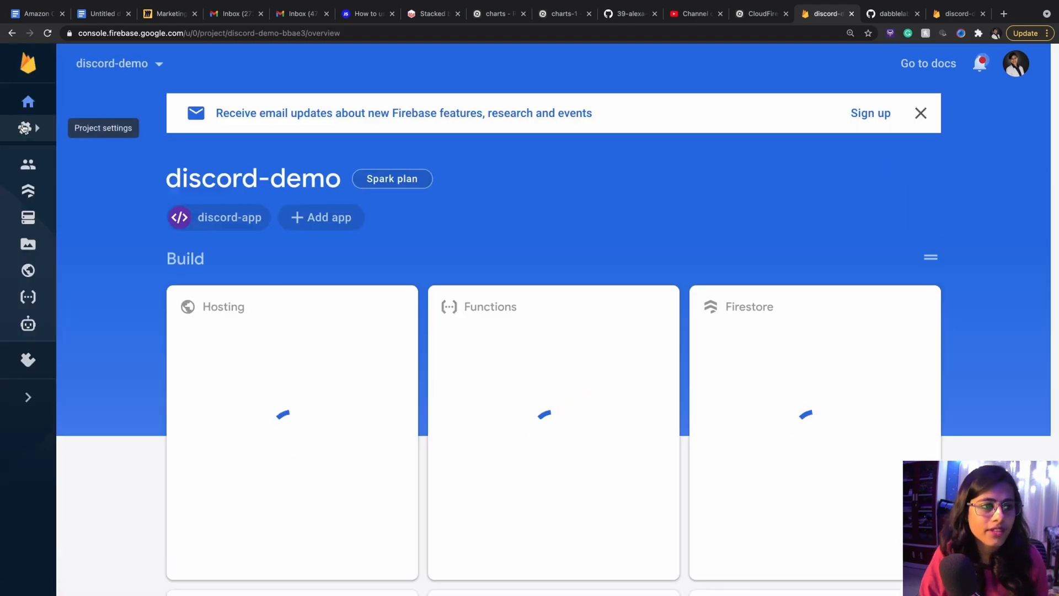
left_click(28, 129)
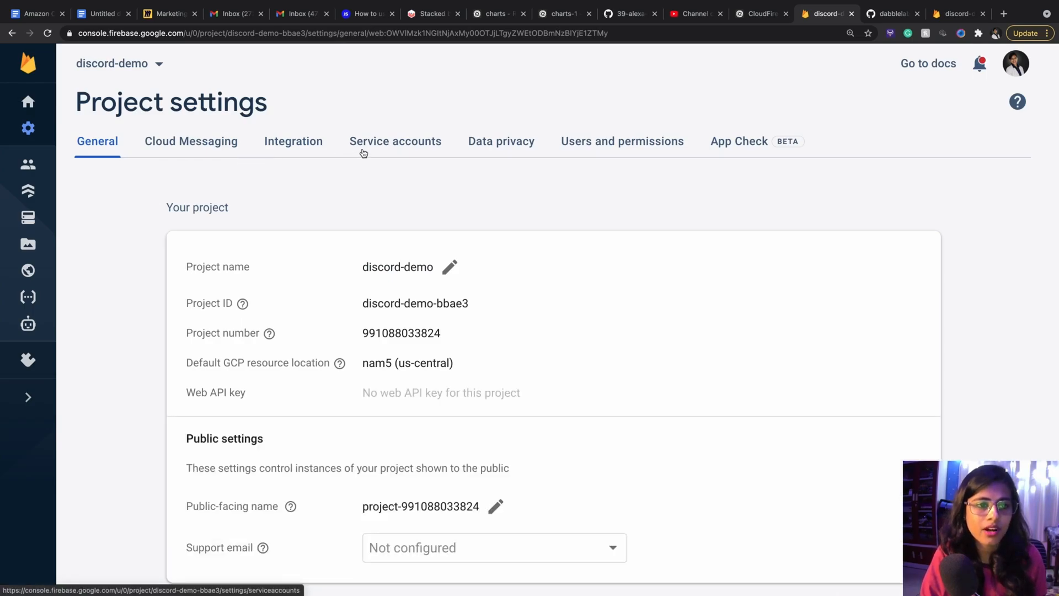
left_click(395, 141)
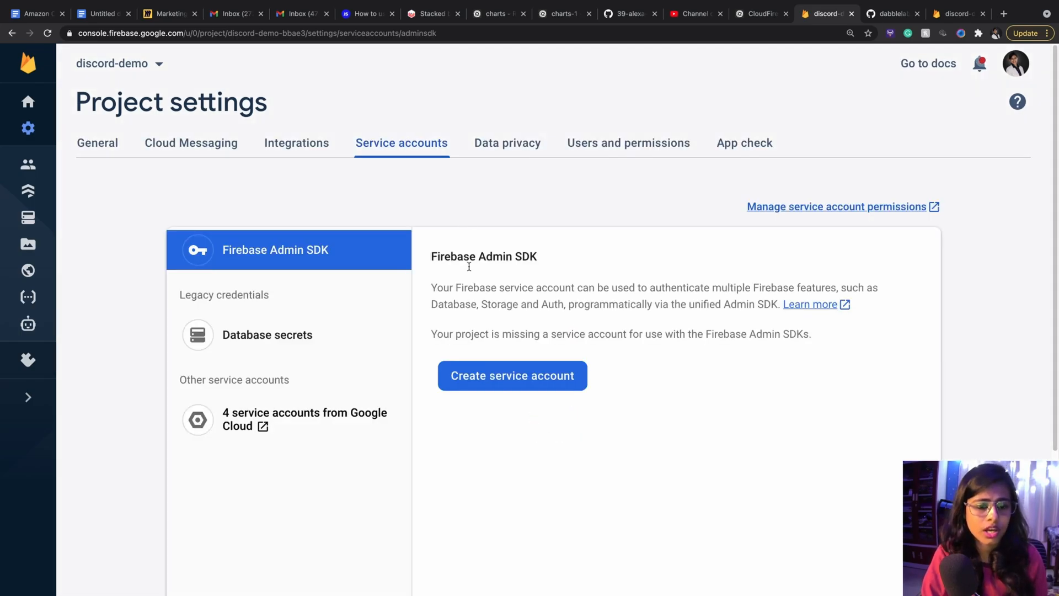
left_click(511, 375)
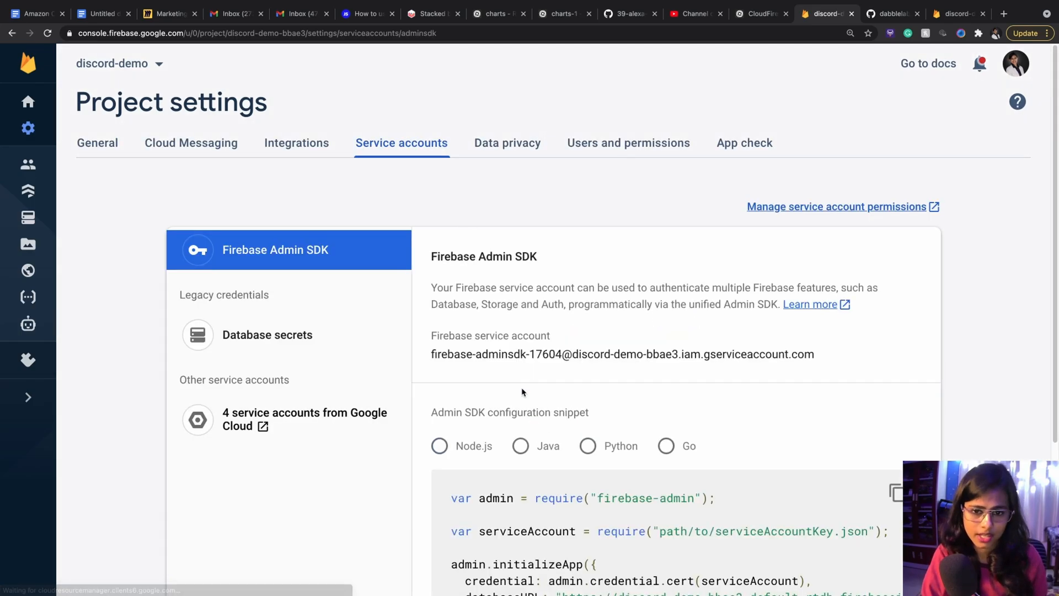
left_click(438, 446)
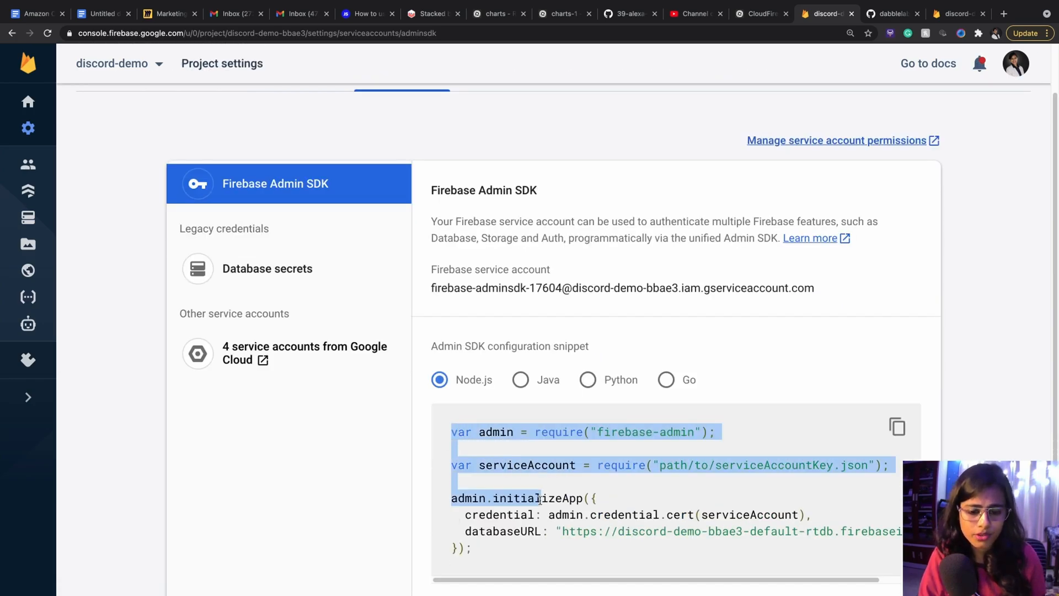
scroll("down", 3)
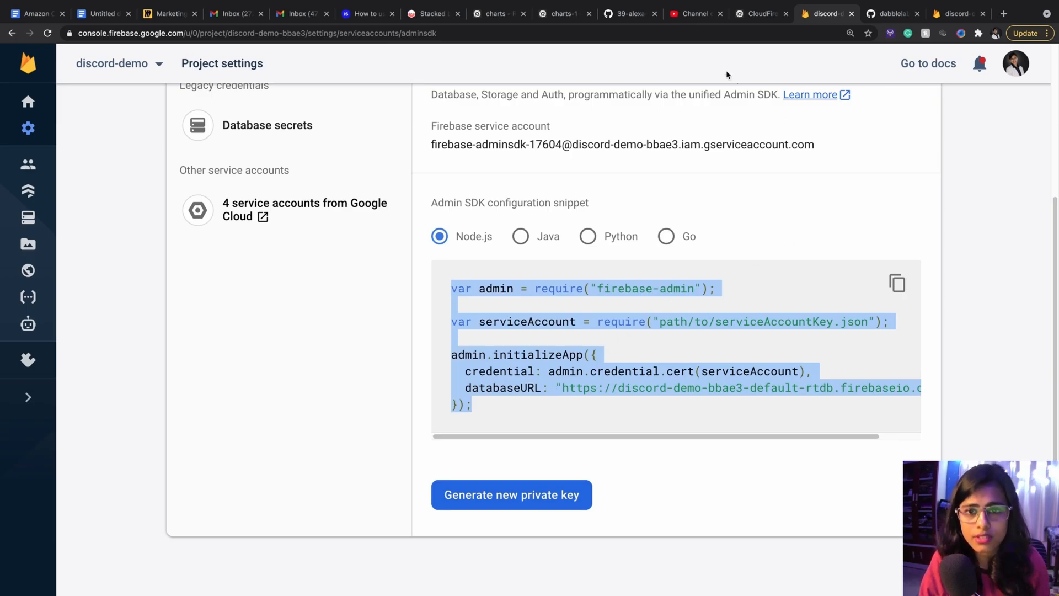
Step: Compare with the bot code, then generate and open a new private key JSON
left_click(760, 13)
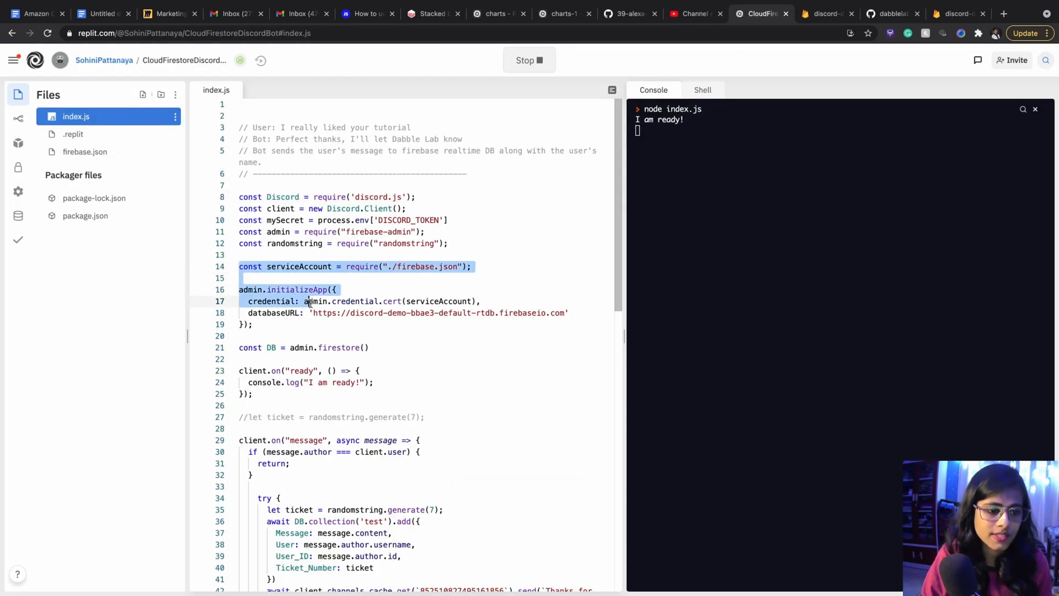
left_click(825, 14)
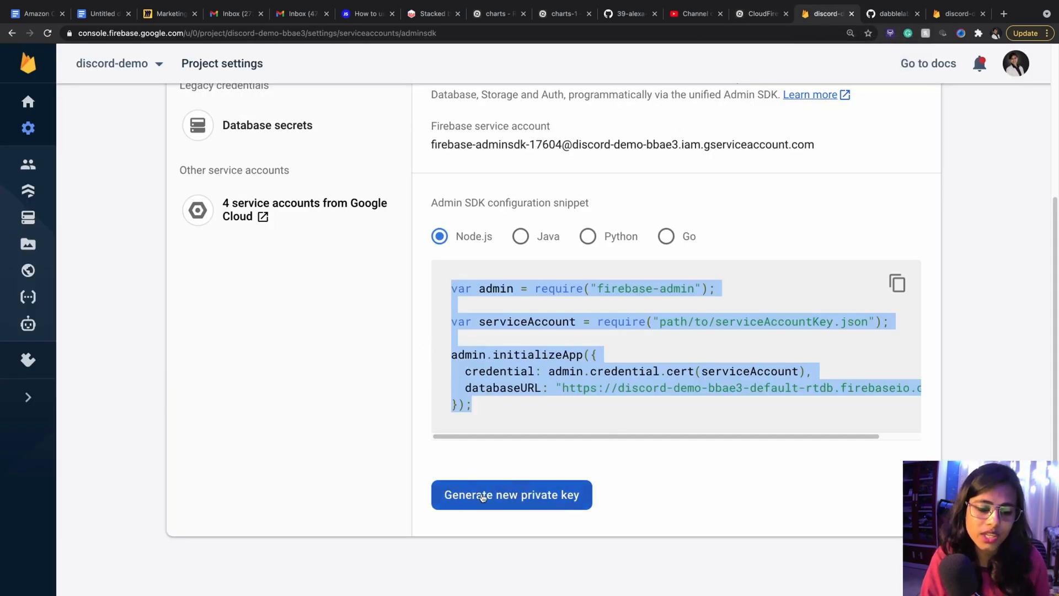
left_click(511, 494)
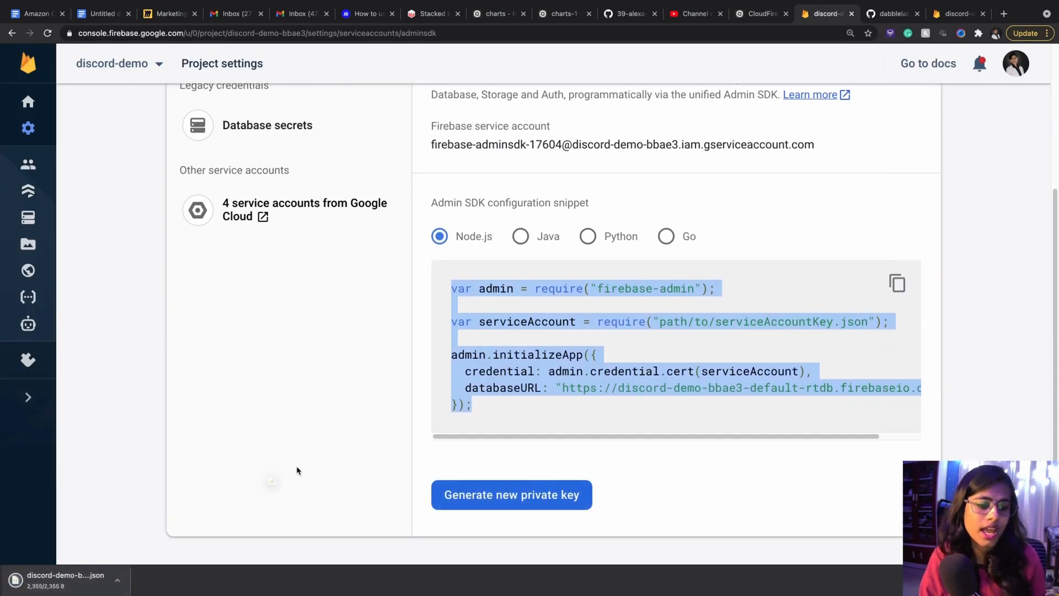
left_click(891, 14)
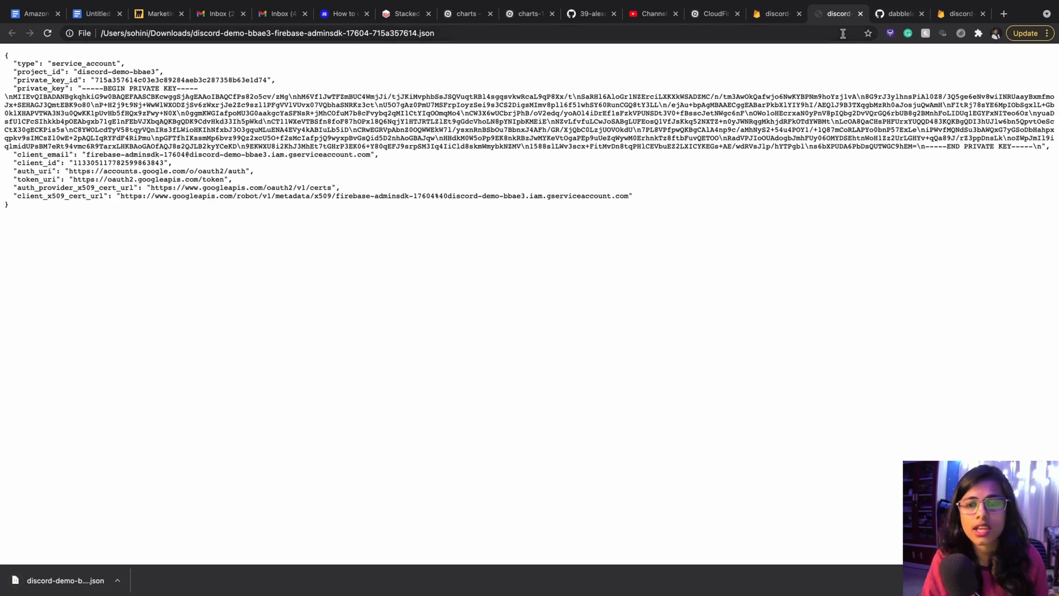
left_click(713, 13)
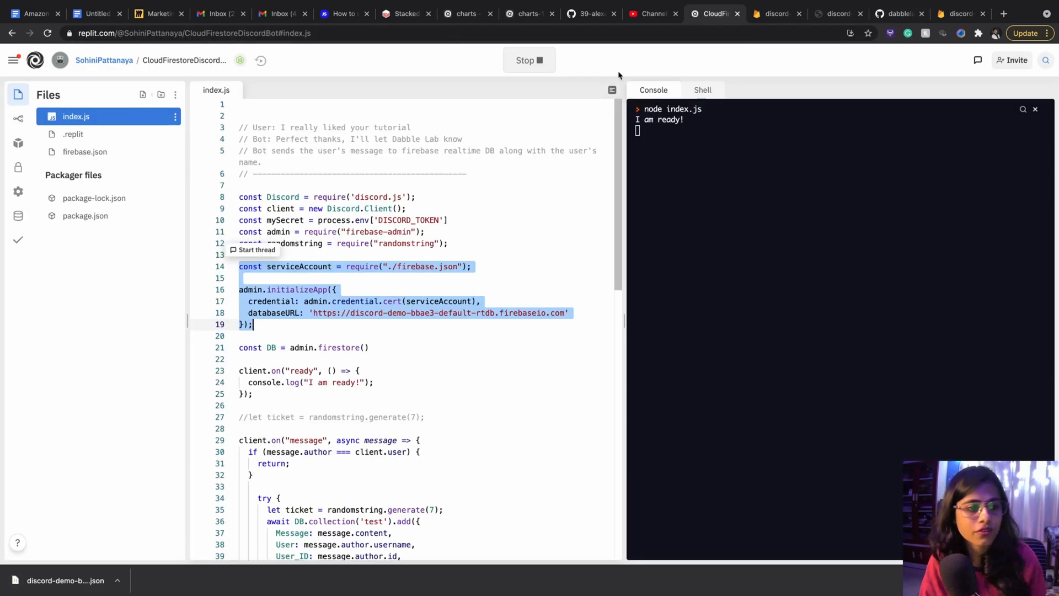
mouse_move(84, 151)
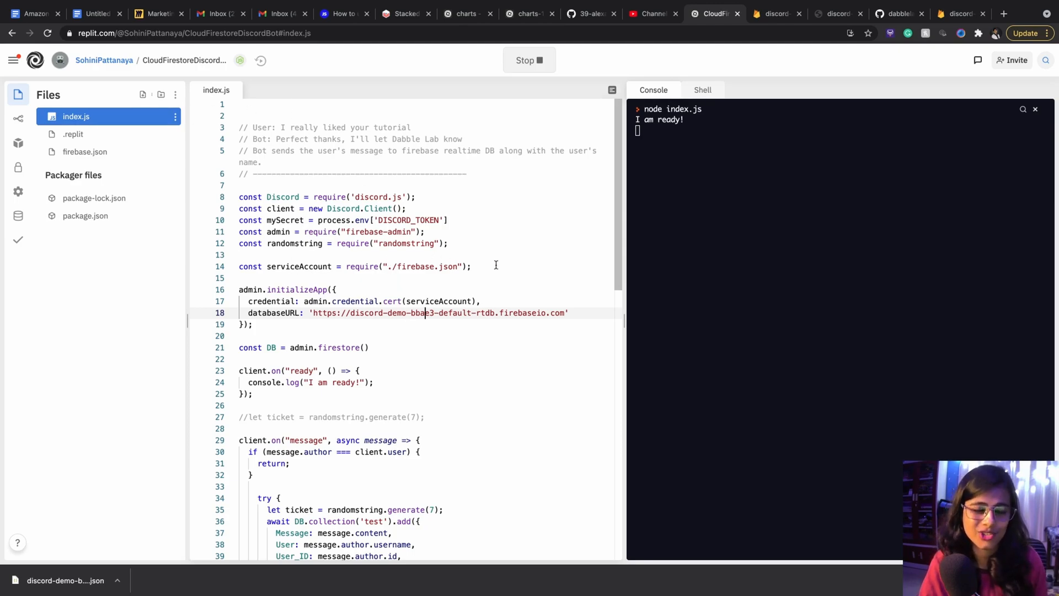
mouse_move(833, 167)
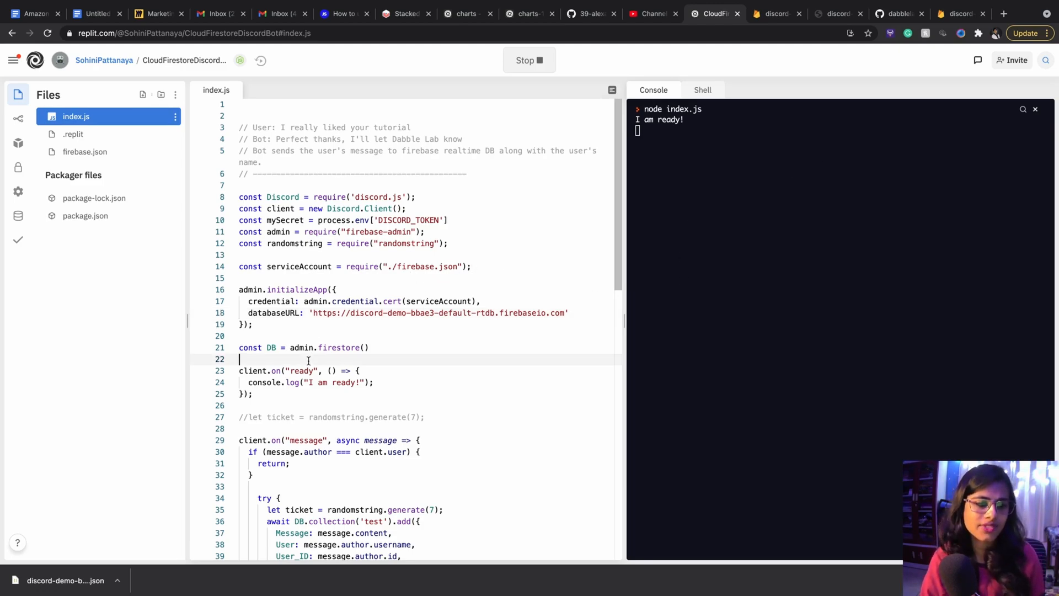
scroll("down", 3)
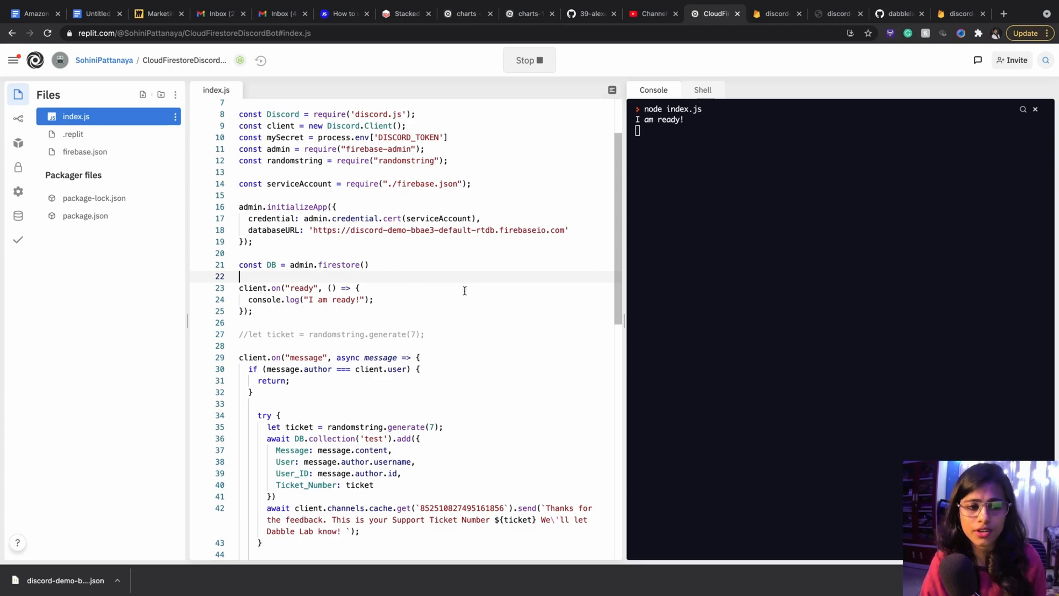
scroll("down", 3)
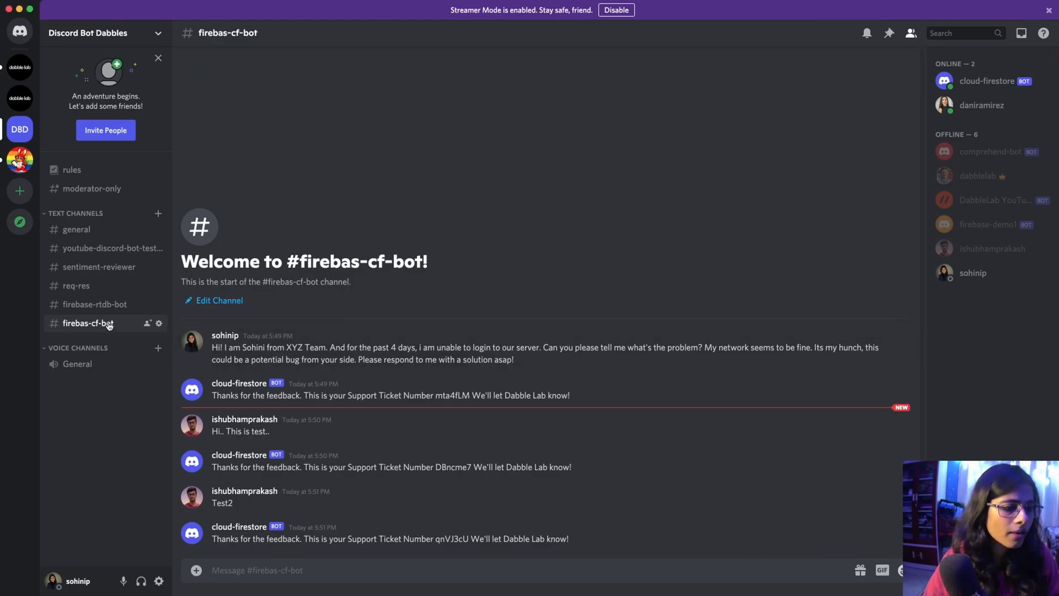
right_click(88, 323)
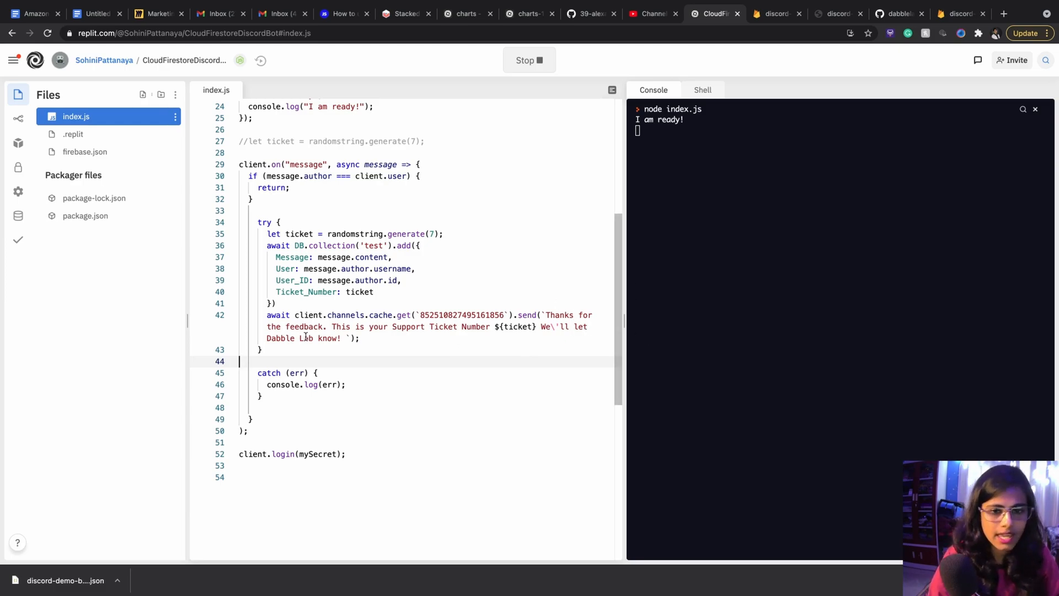
mouse_move(434, 304)
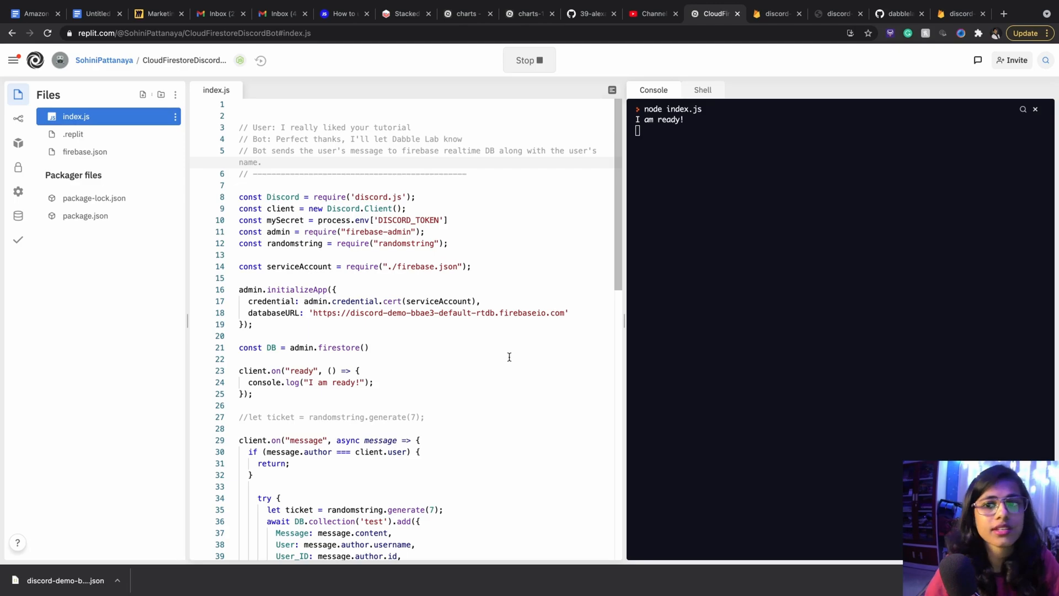
mouse_move(962, 13)
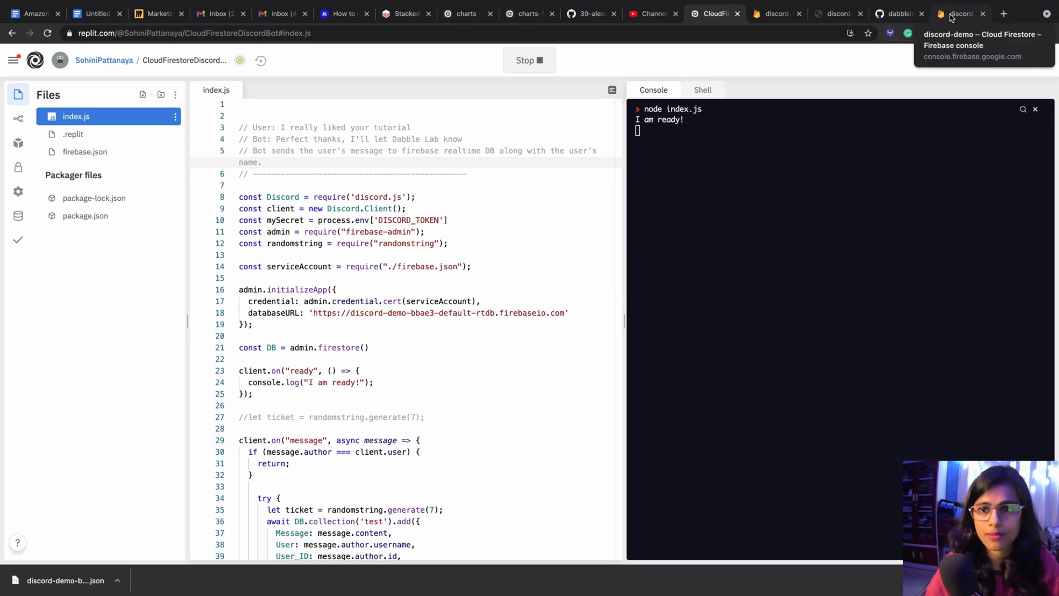